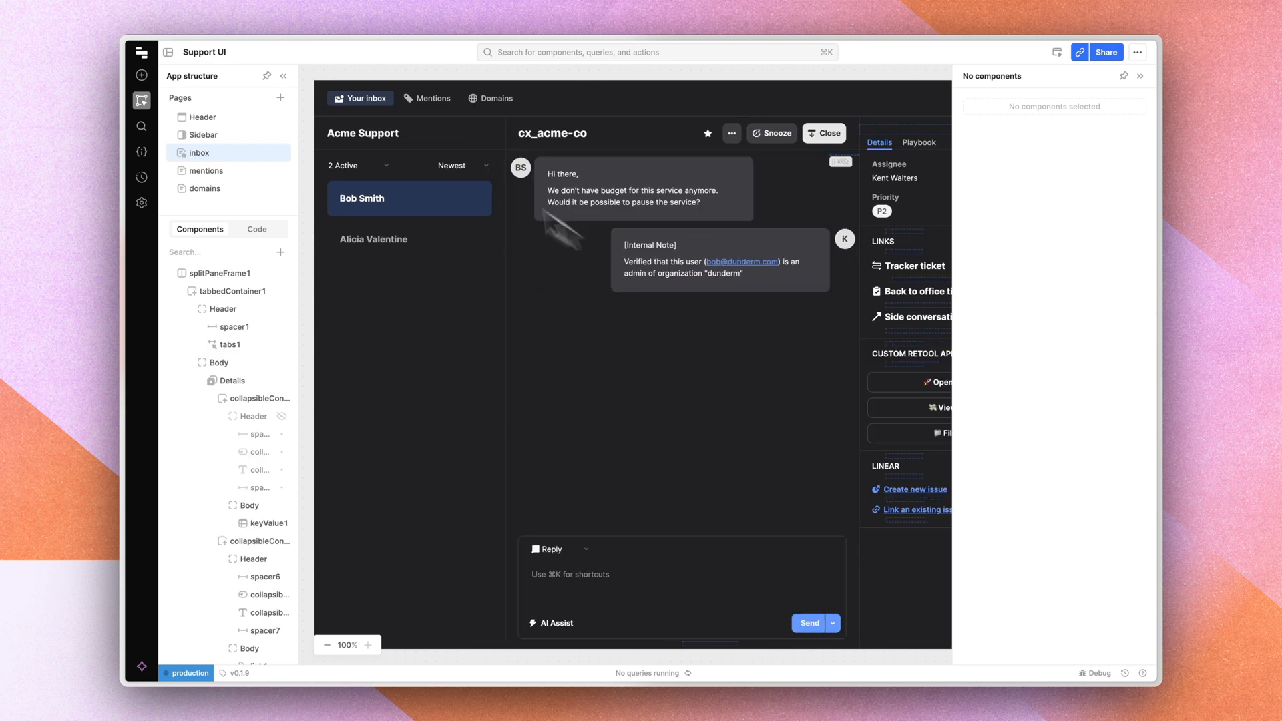
Select splitPaneFrame1 in the component tree to view its Interaction and Appearance settings
{"action": "left_click", "coordinate": [223, 273]}
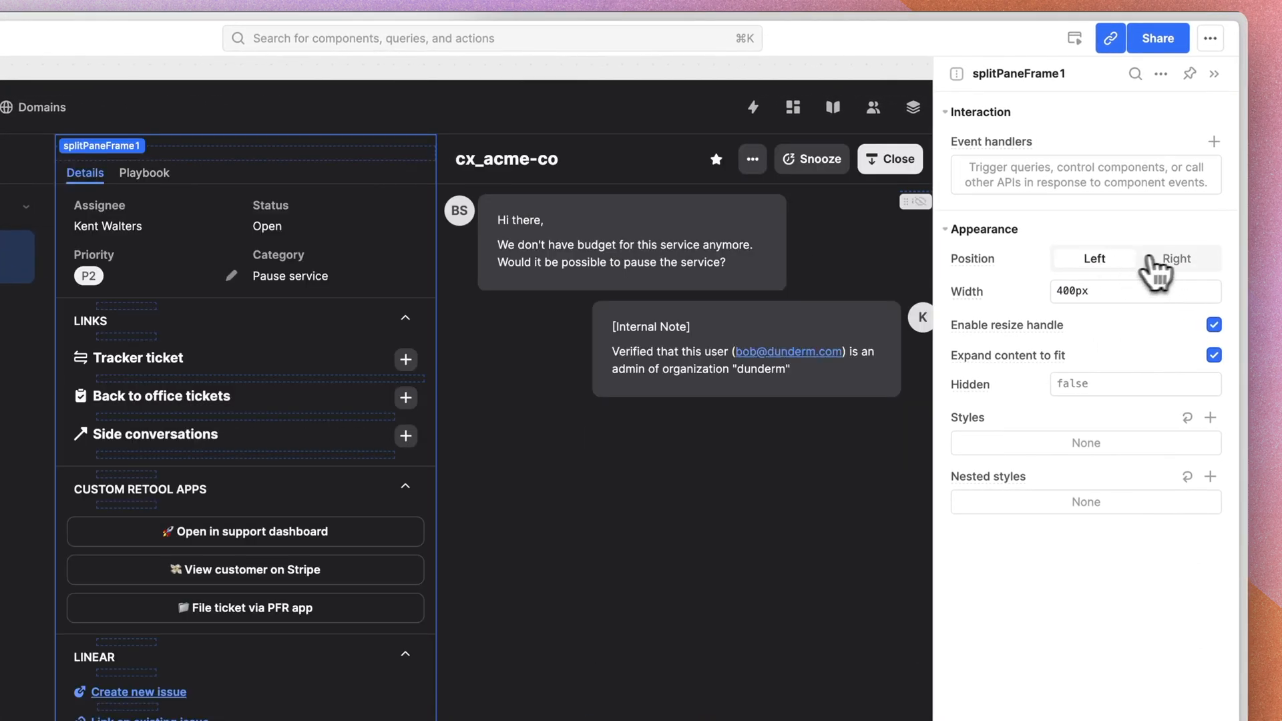
{"action": "left_click", "coordinate": [1176, 258]}
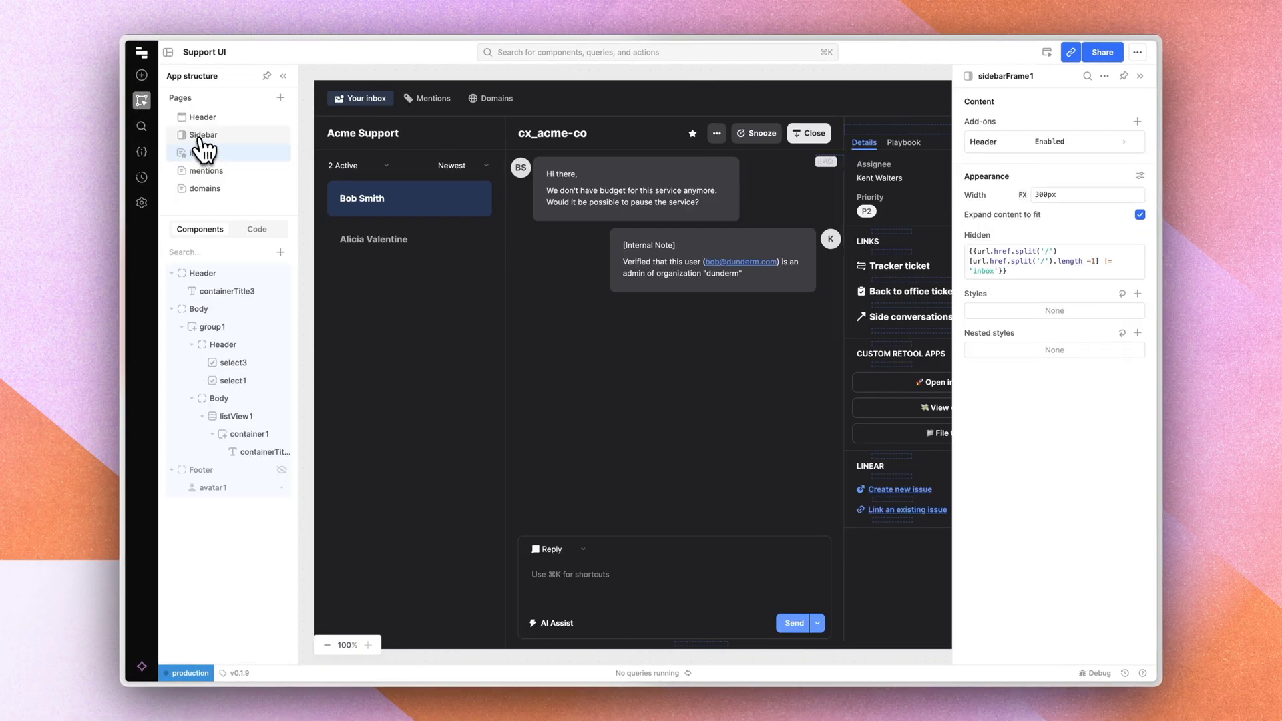
Open sidebarFrame1 from the Sidebar page and check its 300px width
{"action": "left_click", "coordinate": [1083, 194]}
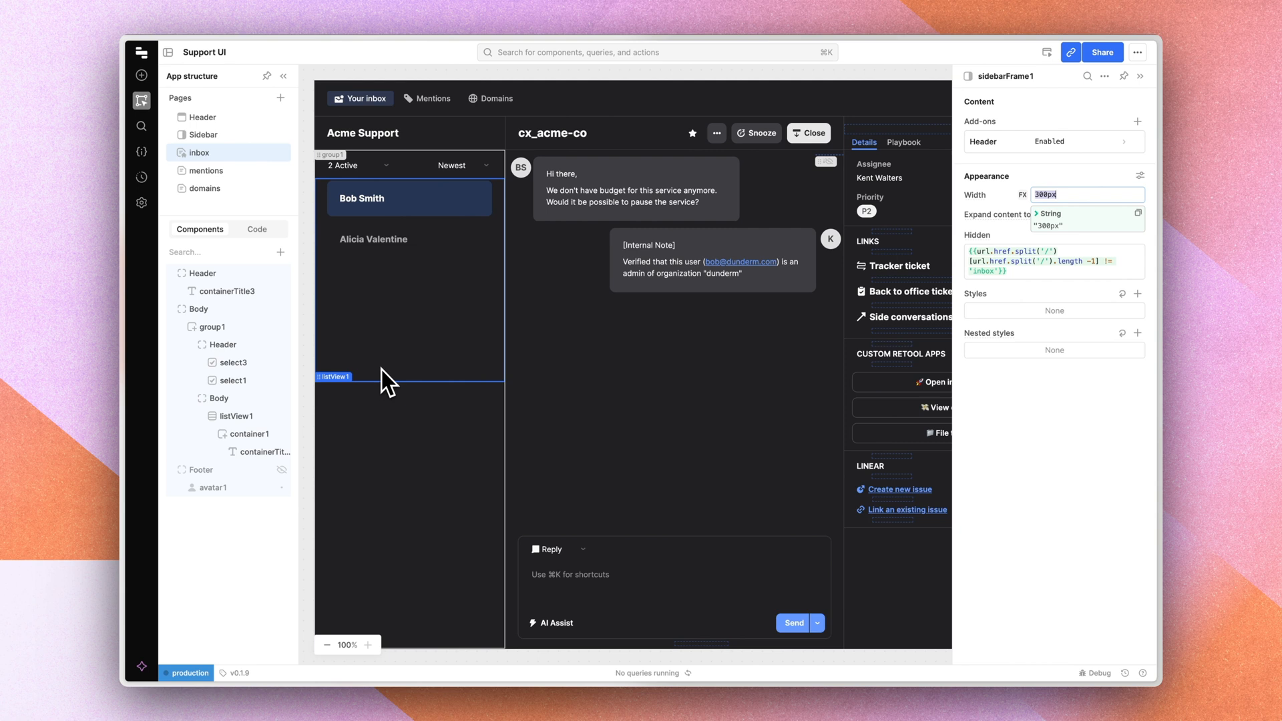
{"action": "left_click", "coordinate": [1140, 214]}
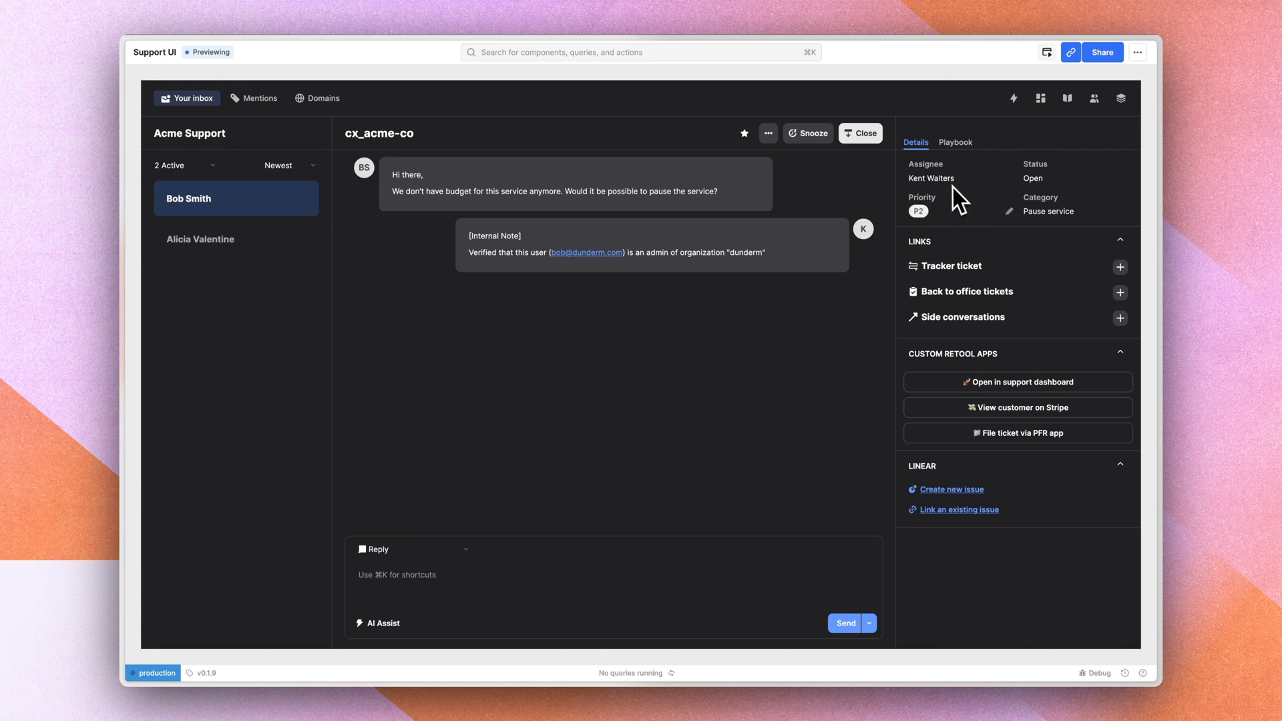
{"action": "mouse_move", "coordinate": [928, 229]}
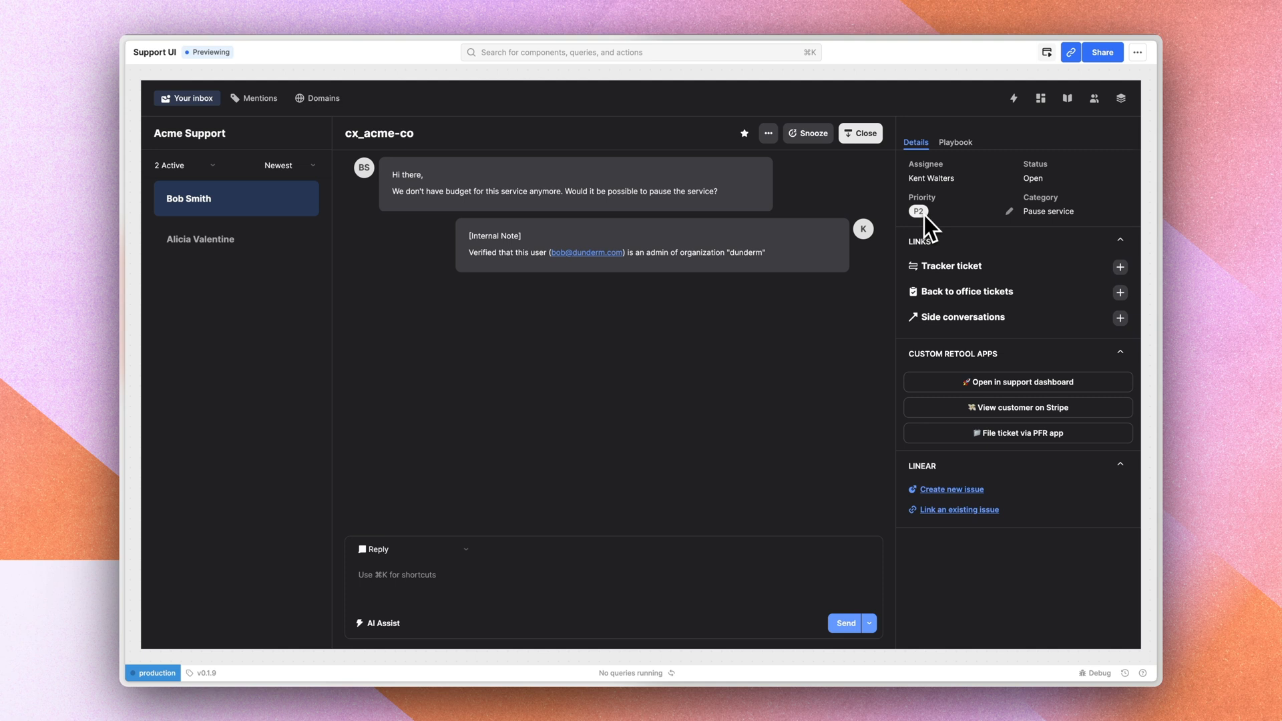
{"action": "mouse_move", "coordinate": [957, 230]}
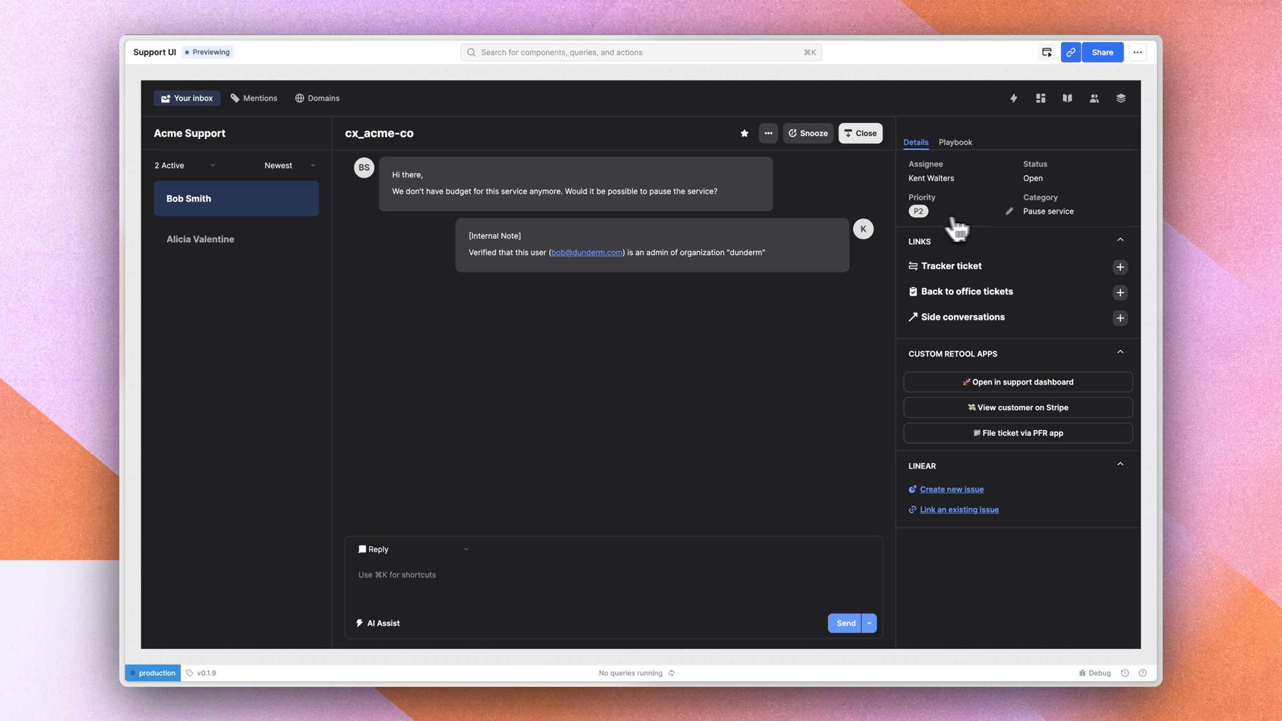
In preview mode, open the P2 Priority tag's dropdown listing P0, P1 and P2
{"action": "left_click", "coordinate": [918, 211]}
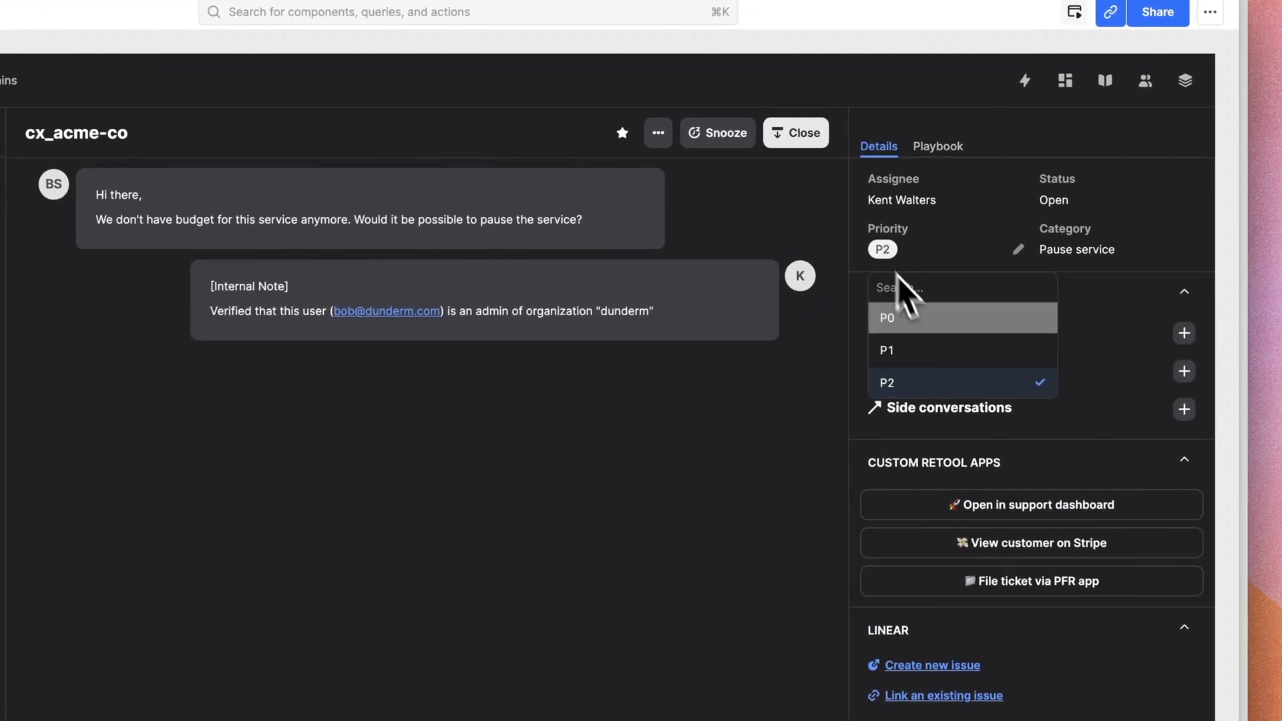